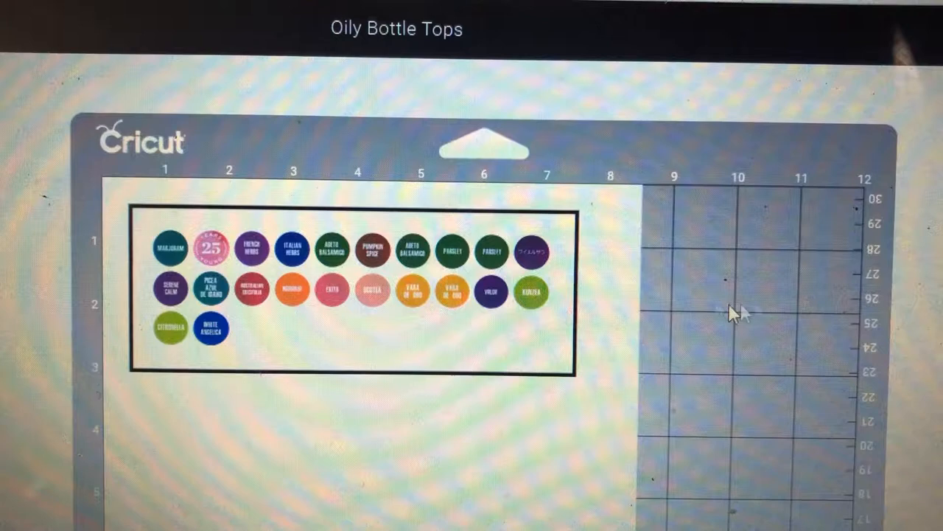
mouse_move(733, 192)
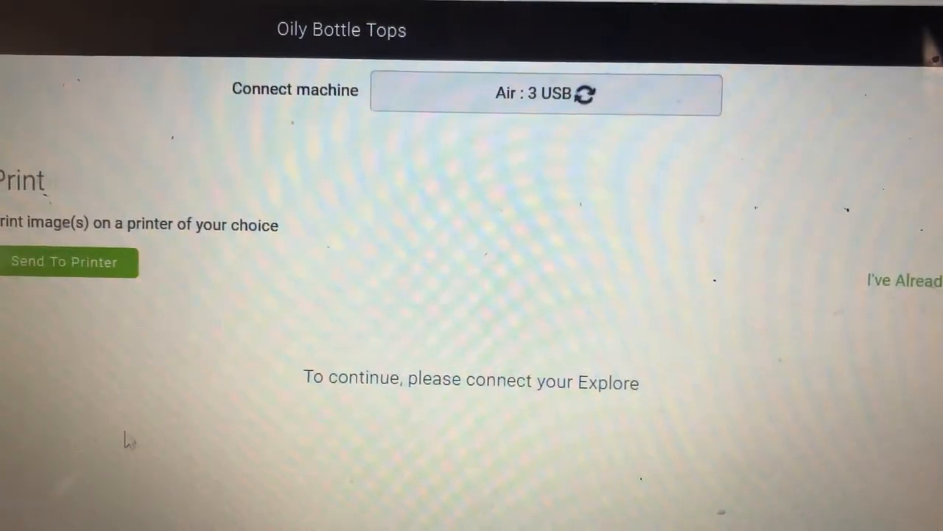
Send the Oily Bottle Tops mat to the HP ENVY 4520 series (Network) printer, bleed on.
click(64, 262)
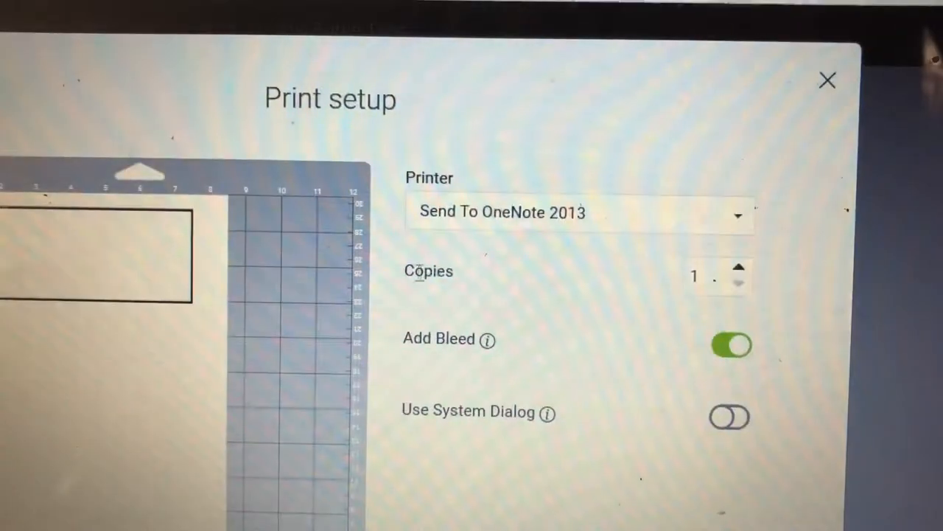
click(579, 214)
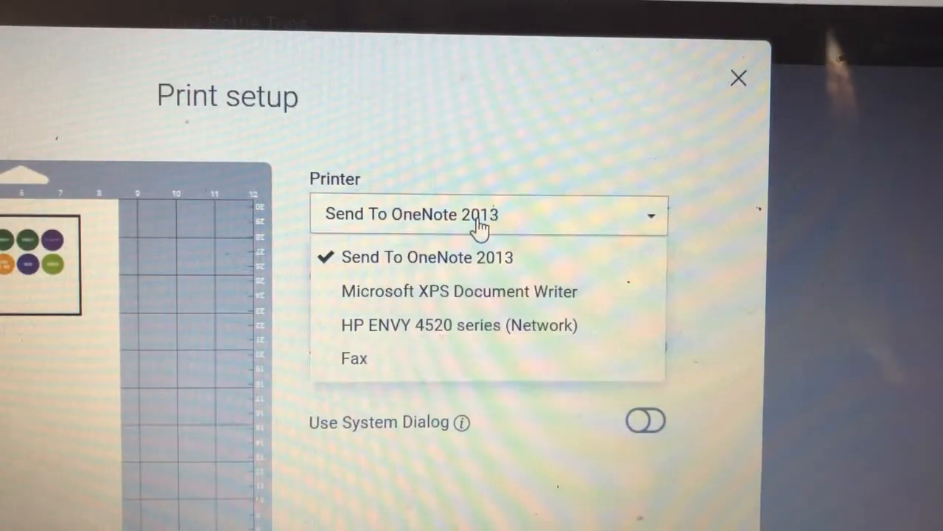
click(459, 325)
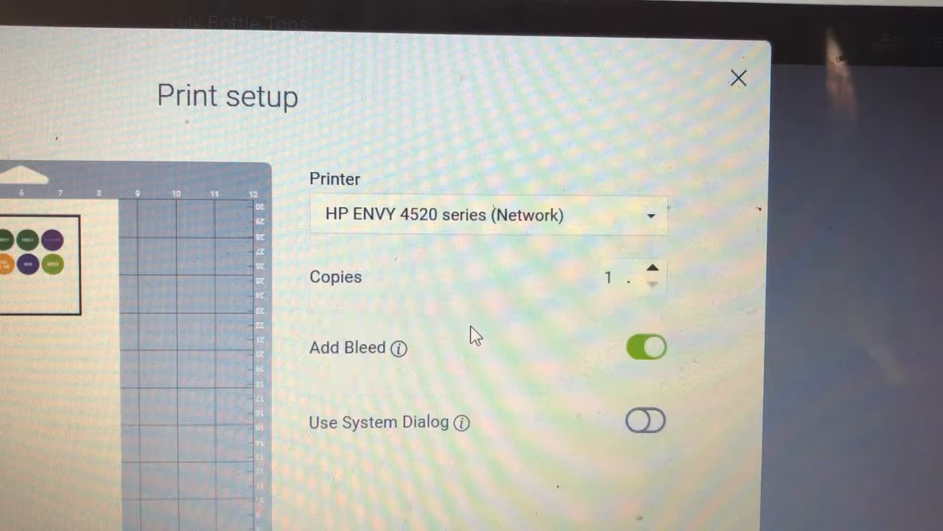